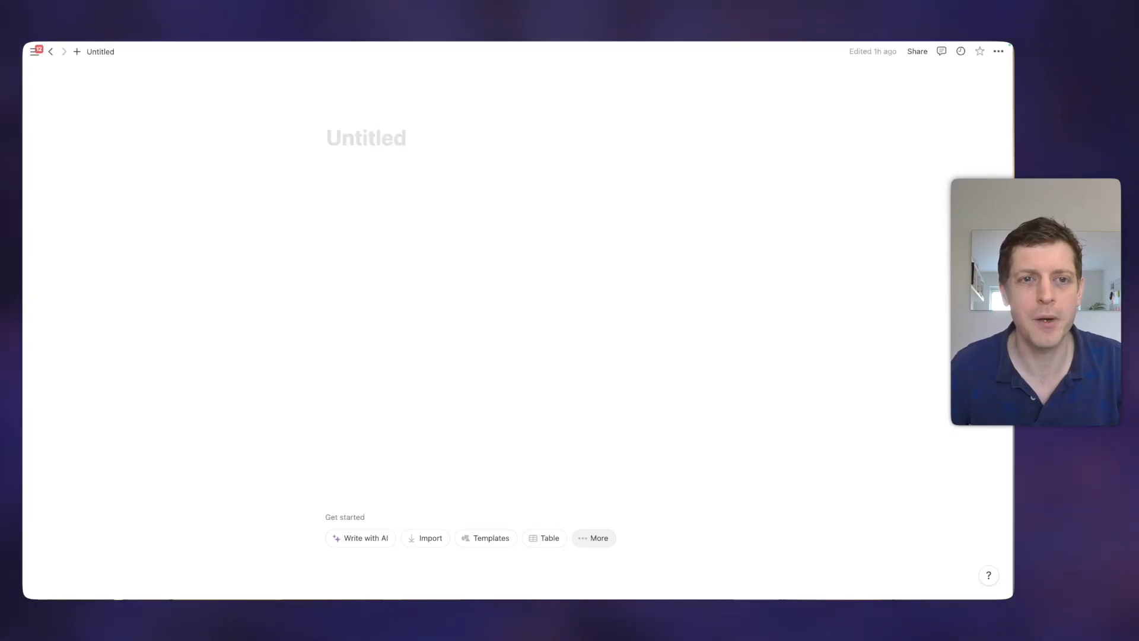
- Name the page 'Real Estate Wholesale' and write 'This is some text' on the first line
{"action": "left_click", "coordinate": [366, 137]}
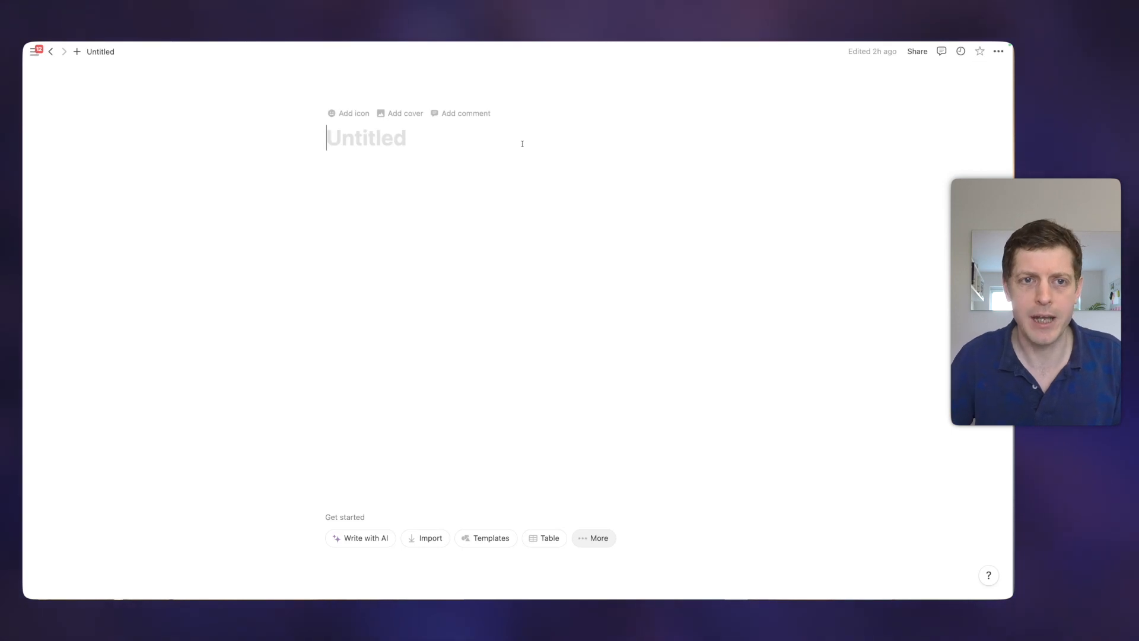
{"action": "type", "text": "Real Estate Who"}
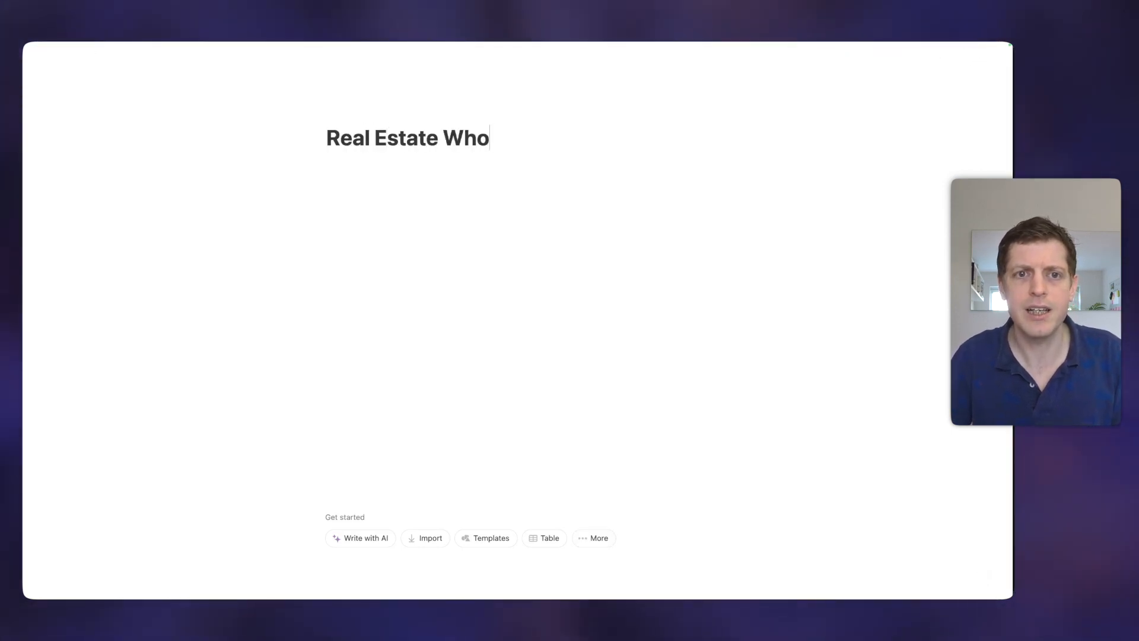
{"action": "type", "text": "lesale"}
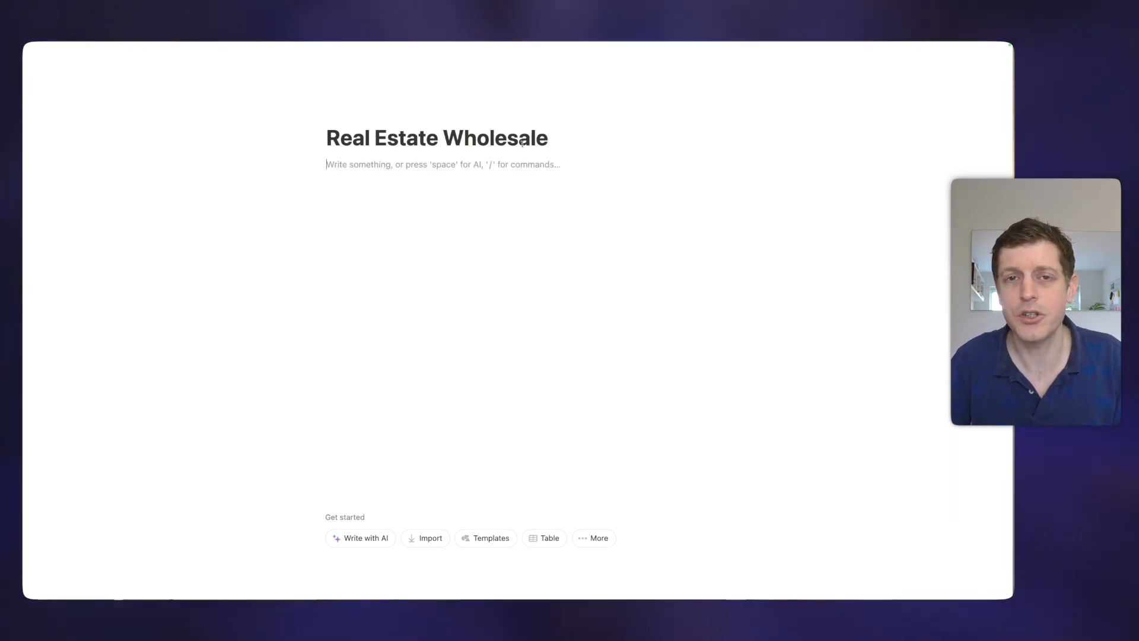
{"action": "type", "text": "This is i"}
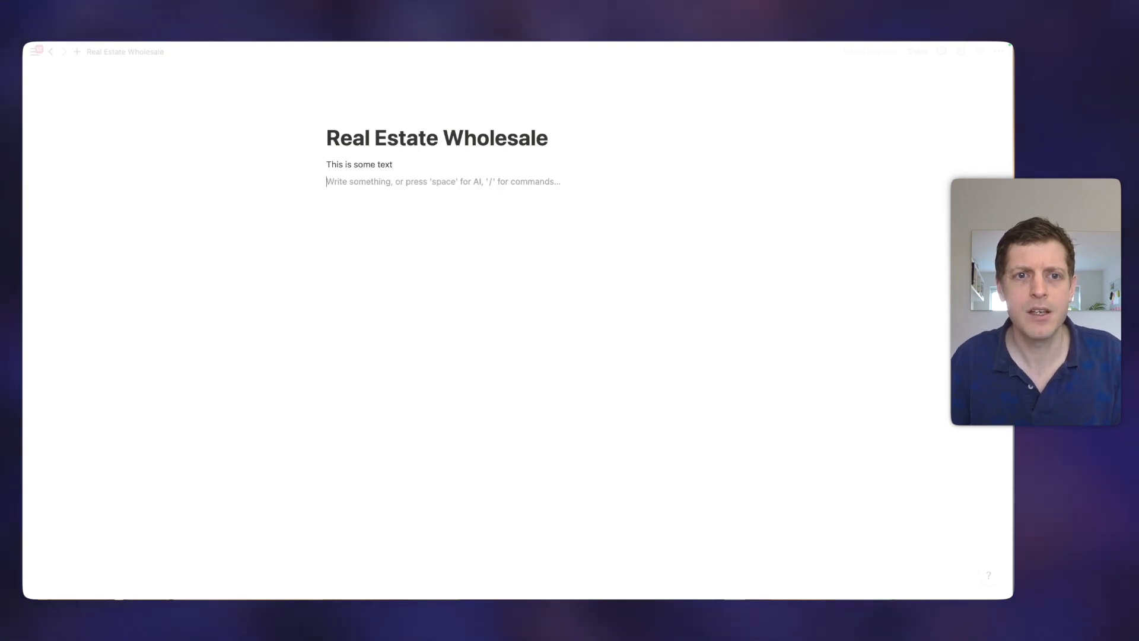
{"action": "type", "text": "/"}
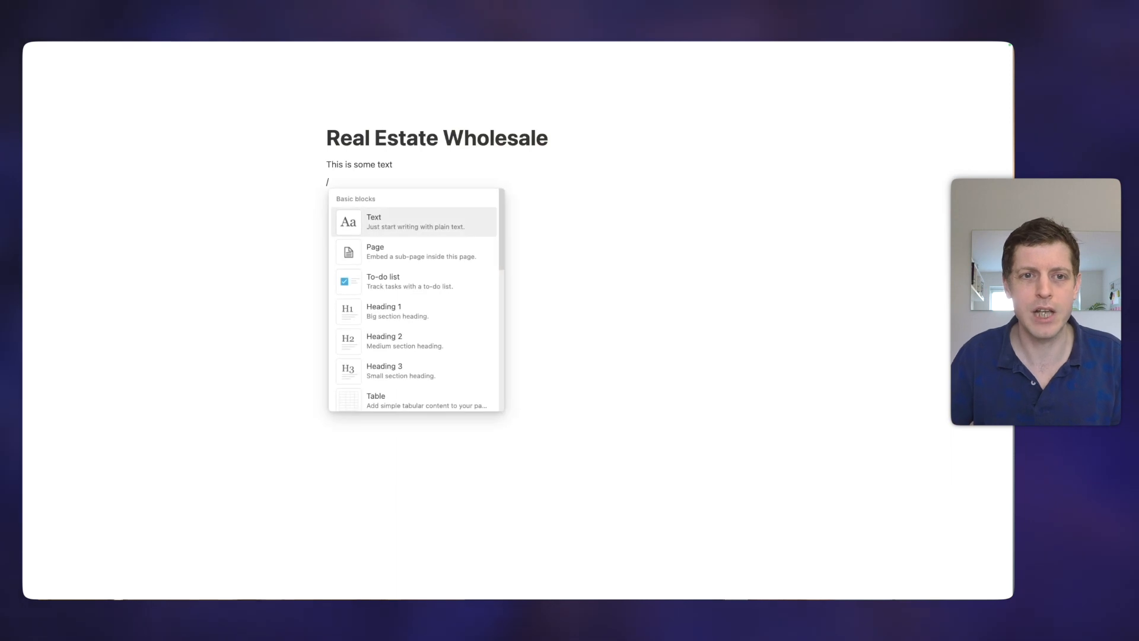
{"action": "mouse_move", "coordinate": [411, 294]}
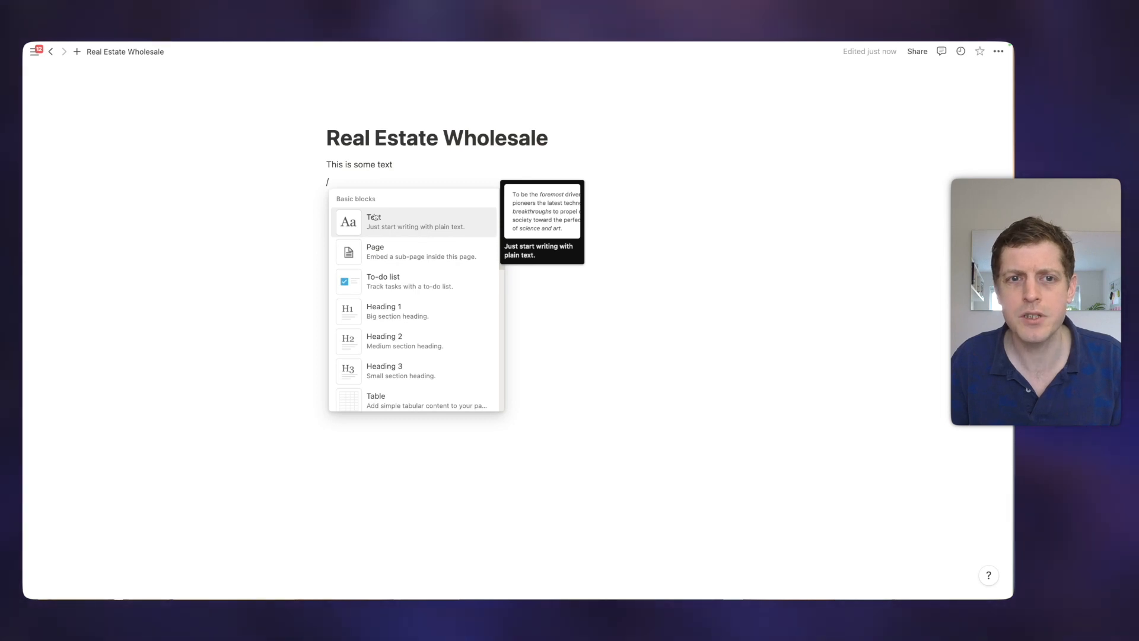
{"action": "mouse_move", "coordinate": [376, 249]}
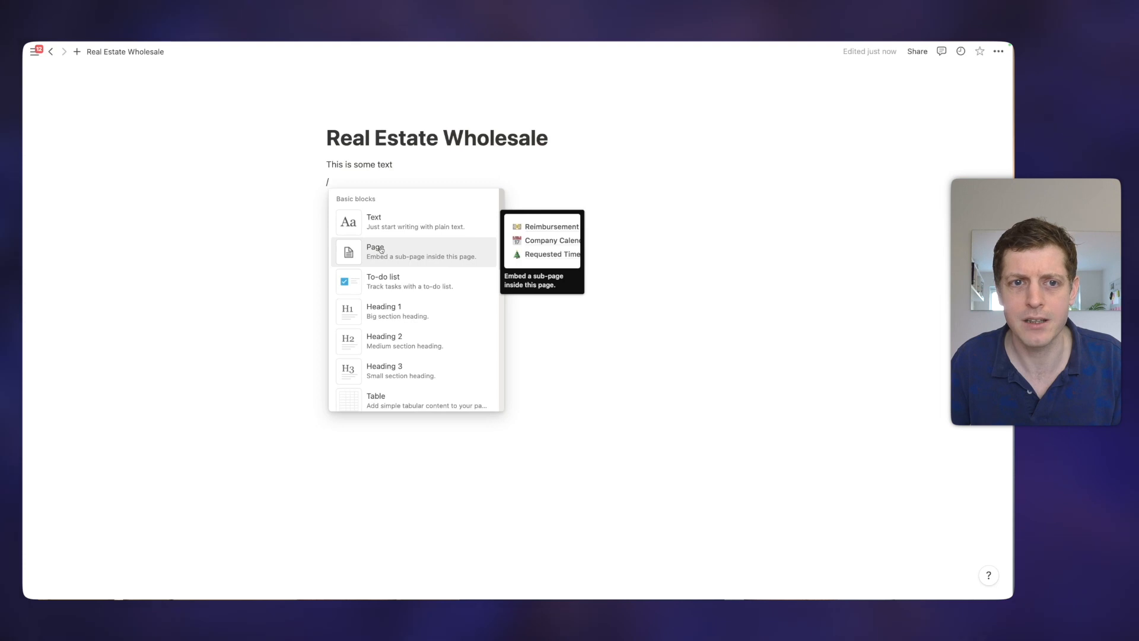
{"action": "mouse_move", "coordinate": [399, 325]}
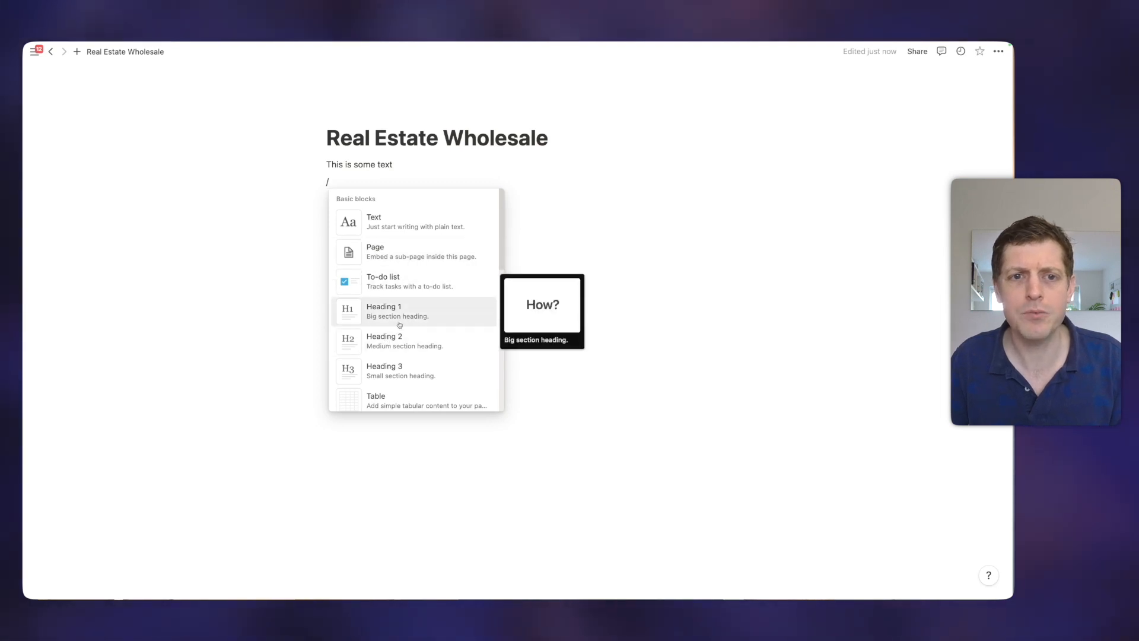
- Make the new line a Heading 1 reading 'Investor List'
{"action": "left_click", "coordinate": [383, 311]}
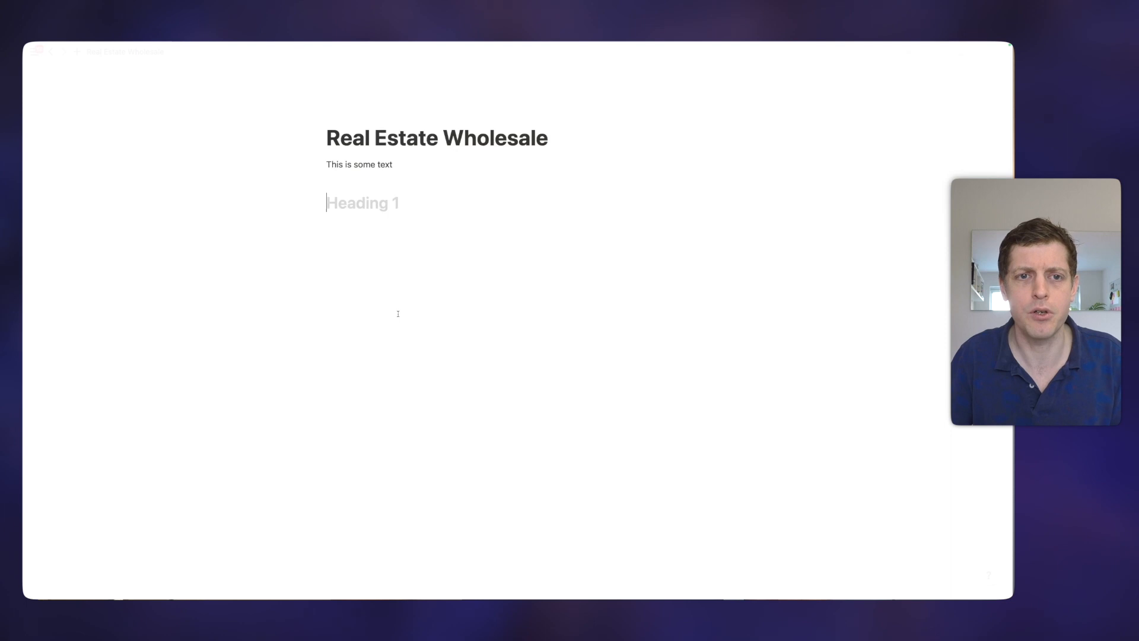
{"action": "type", "text": "Investor List"}
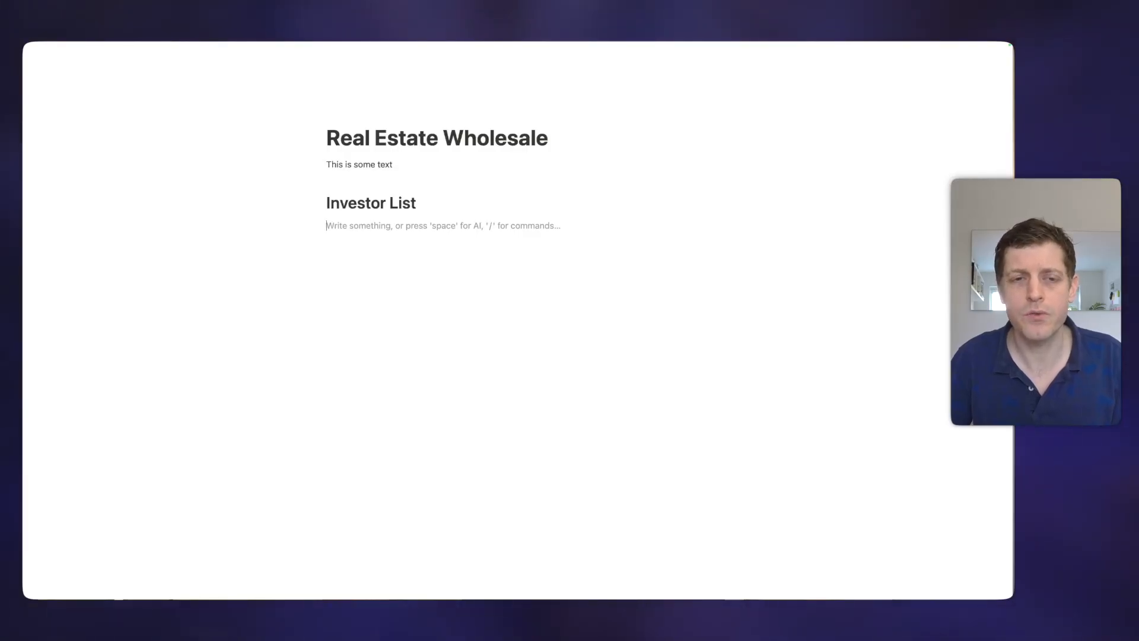
- Create an expanded 'Joe Bloggs' toggle list styled as a heading with ##
{"action": "type", "text": ">"}
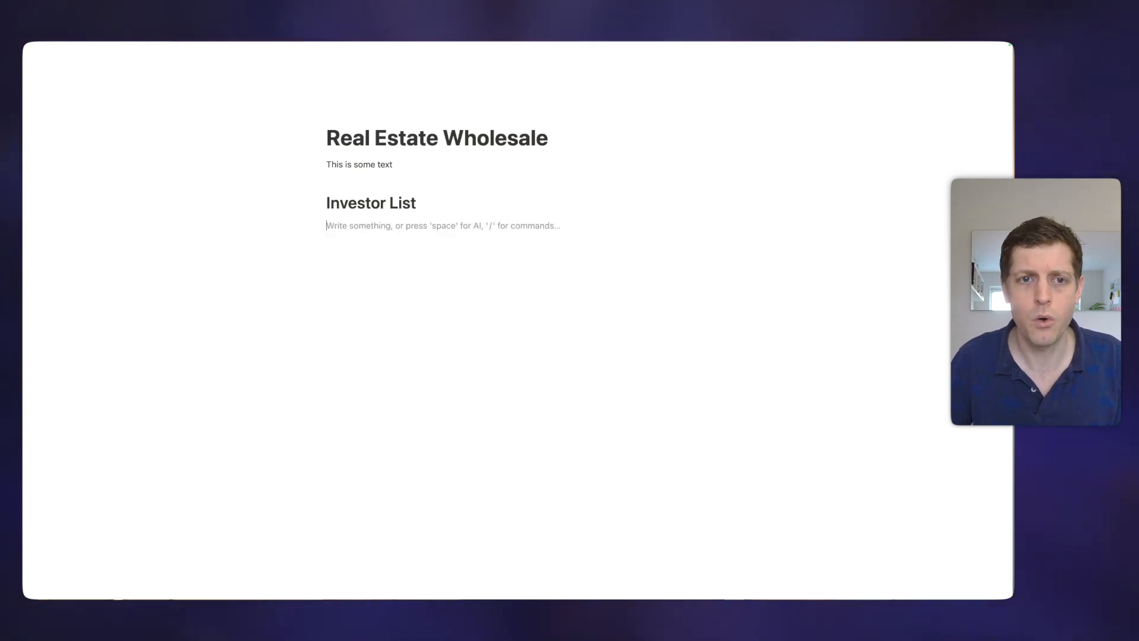
{"action": "type", "text": "/"}
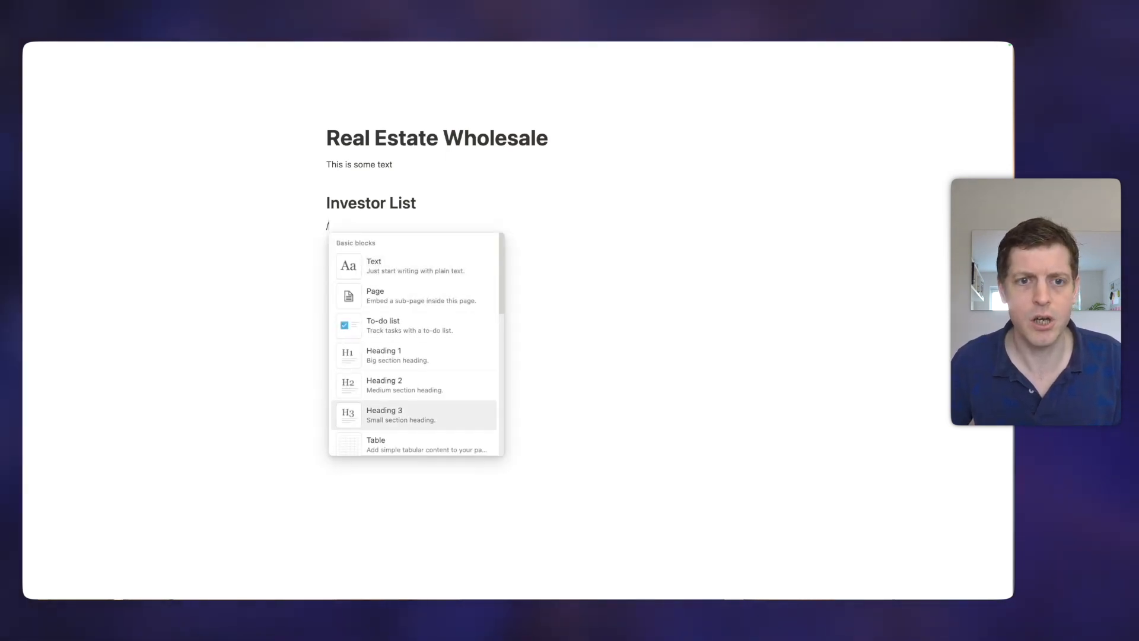
{"action": "scroll", "scroll_direction": "down", "scroll_amount": 3}
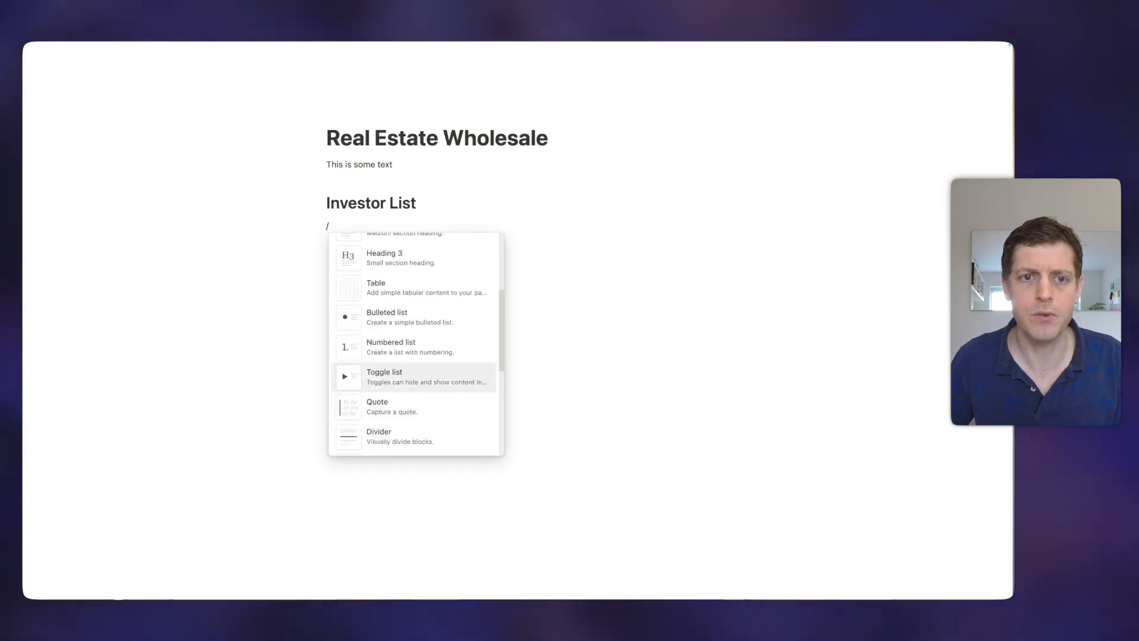
{"action": "left_click", "coordinate": [385, 377]}
{"action": "type", "text": "Joe Bloggs"}
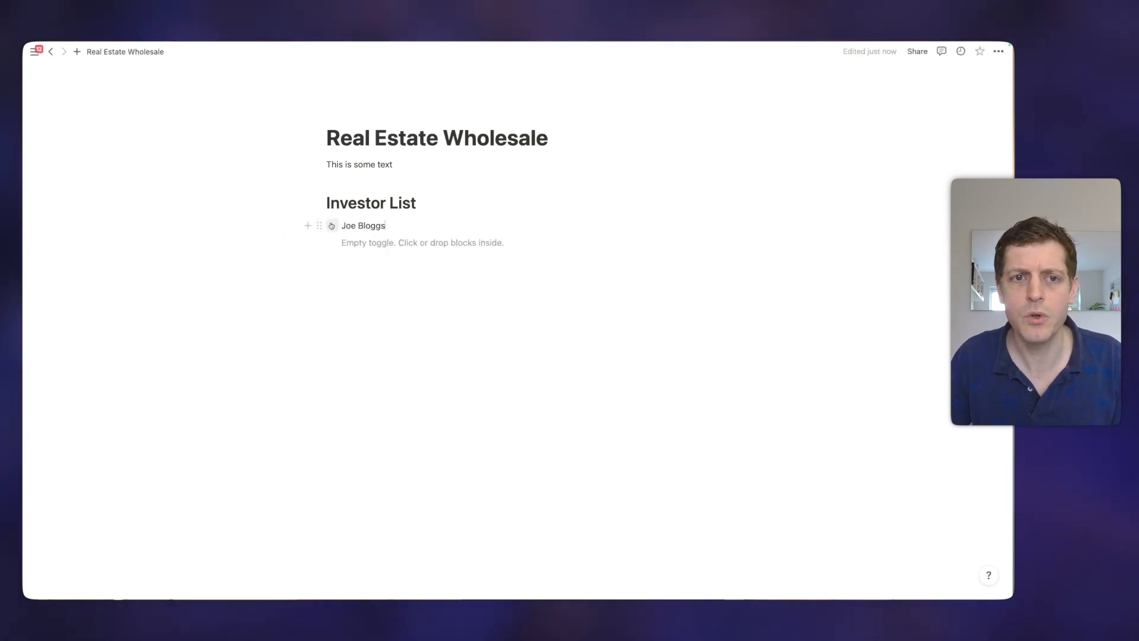
{"action": "left_click", "coordinate": [330, 225]}
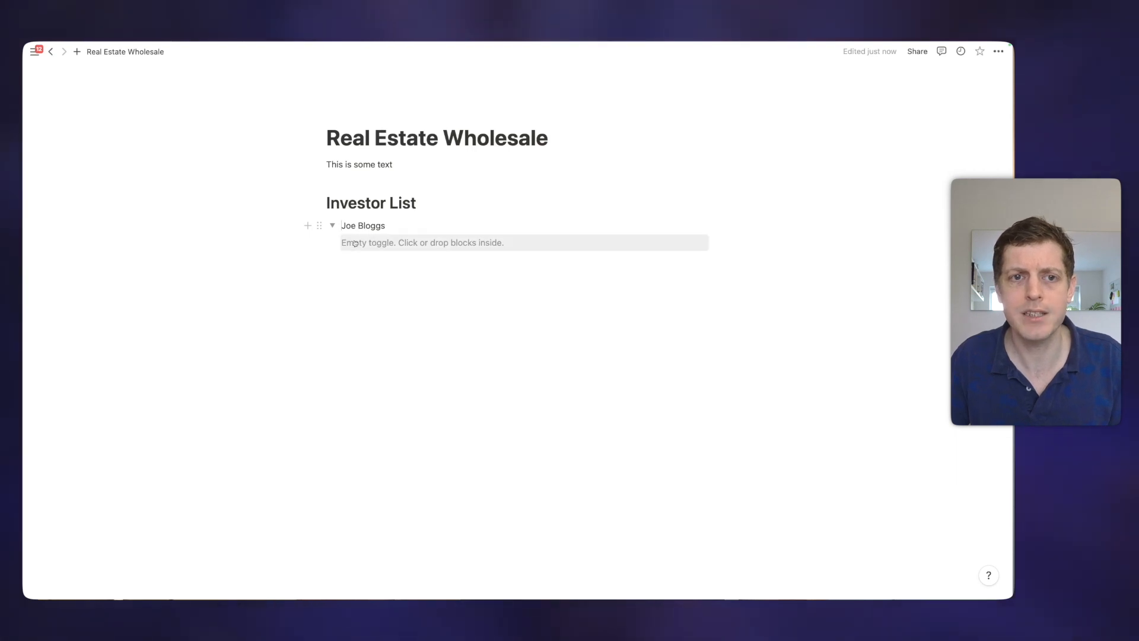
{"action": "type", "text": "##"}
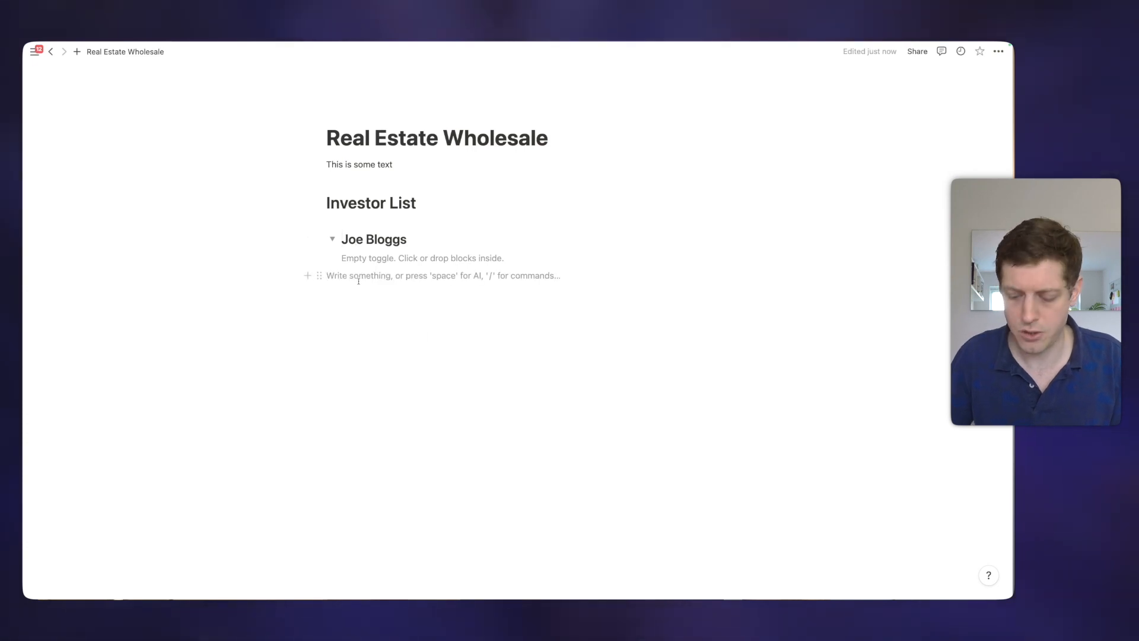
- Insert a Toggle heading 3 block from the /tog menu inside the Joe Bloggs toggle
{"action": "type", "text": "/"}
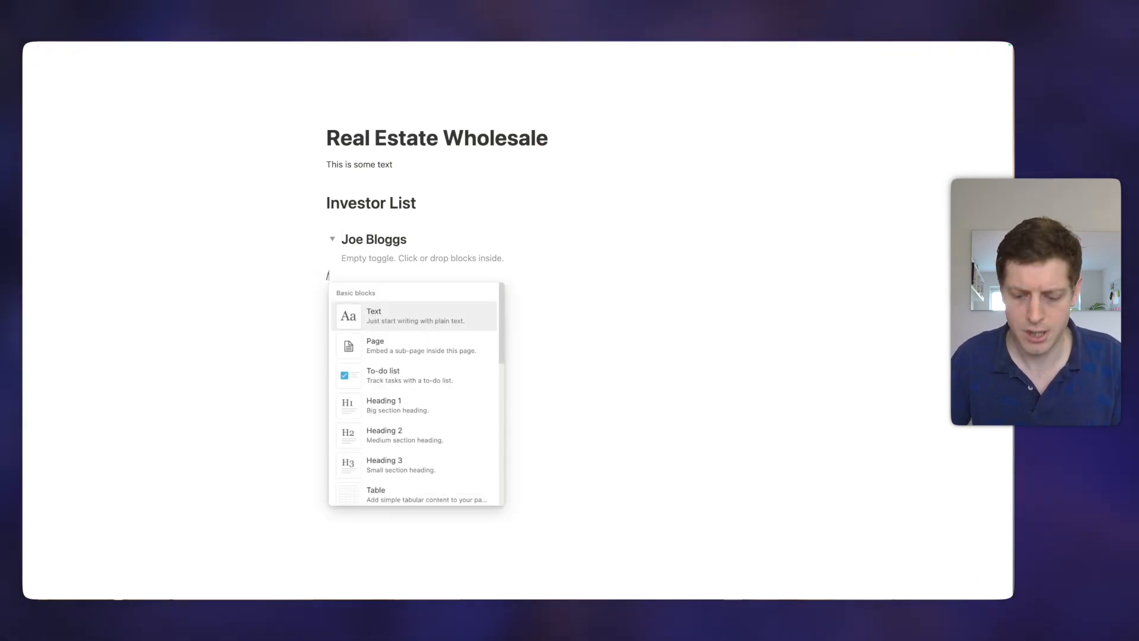
{"action": "type", "text": "tog"}
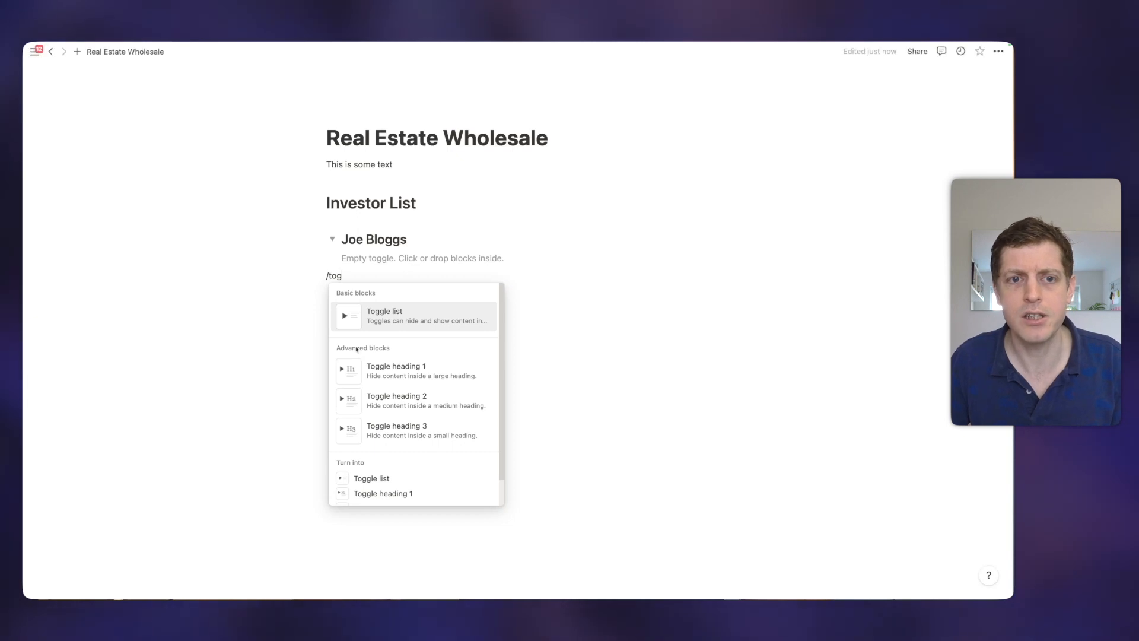
{"action": "mouse_move", "coordinate": [401, 415]}
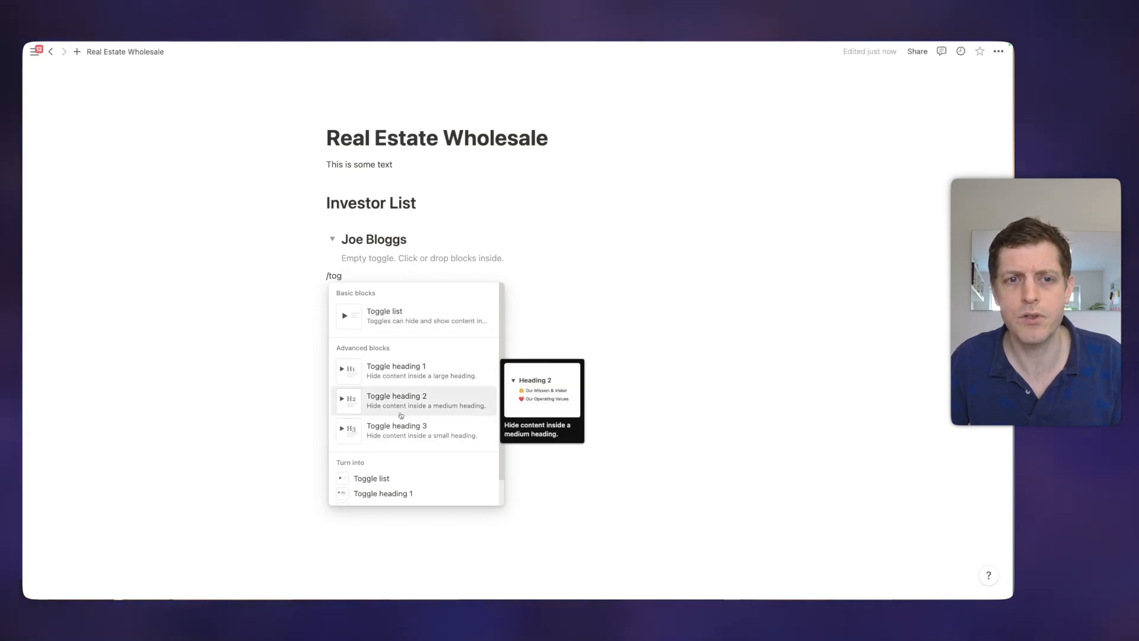
{"action": "mouse_move", "coordinate": [374, 367]}
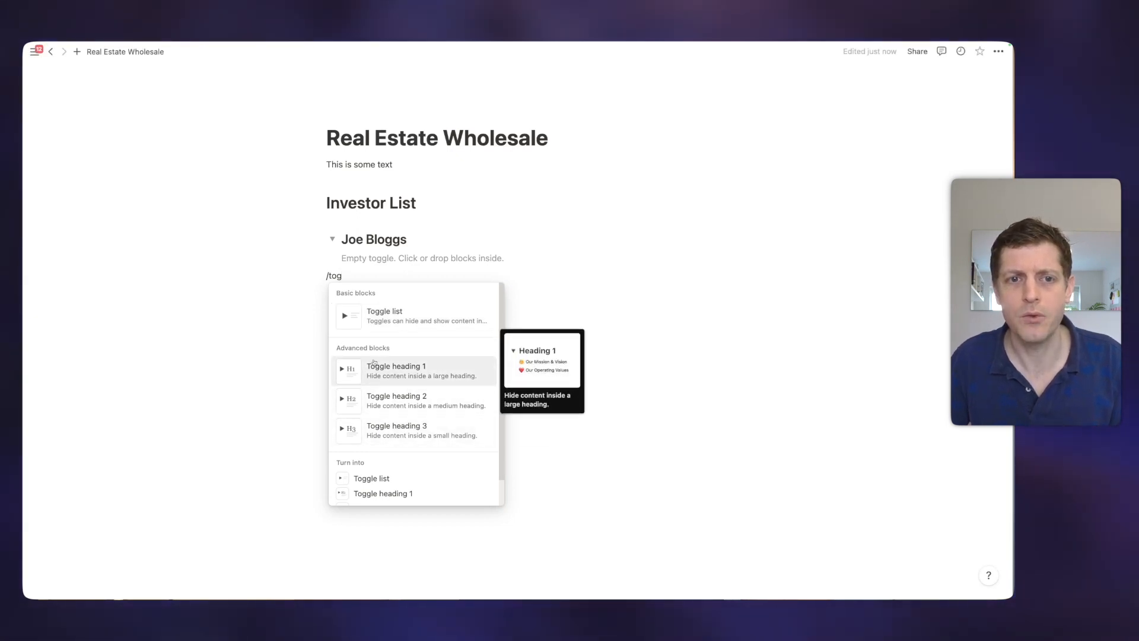
{"action": "mouse_move", "coordinate": [395, 406]}
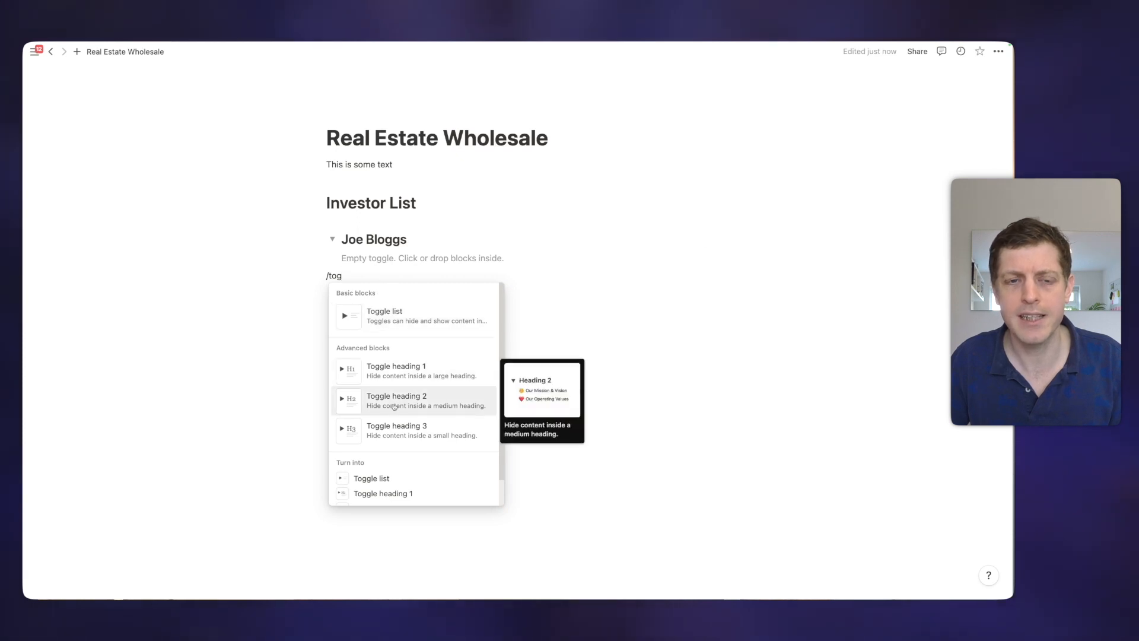
{"action": "mouse_move", "coordinate": [396, 431]}
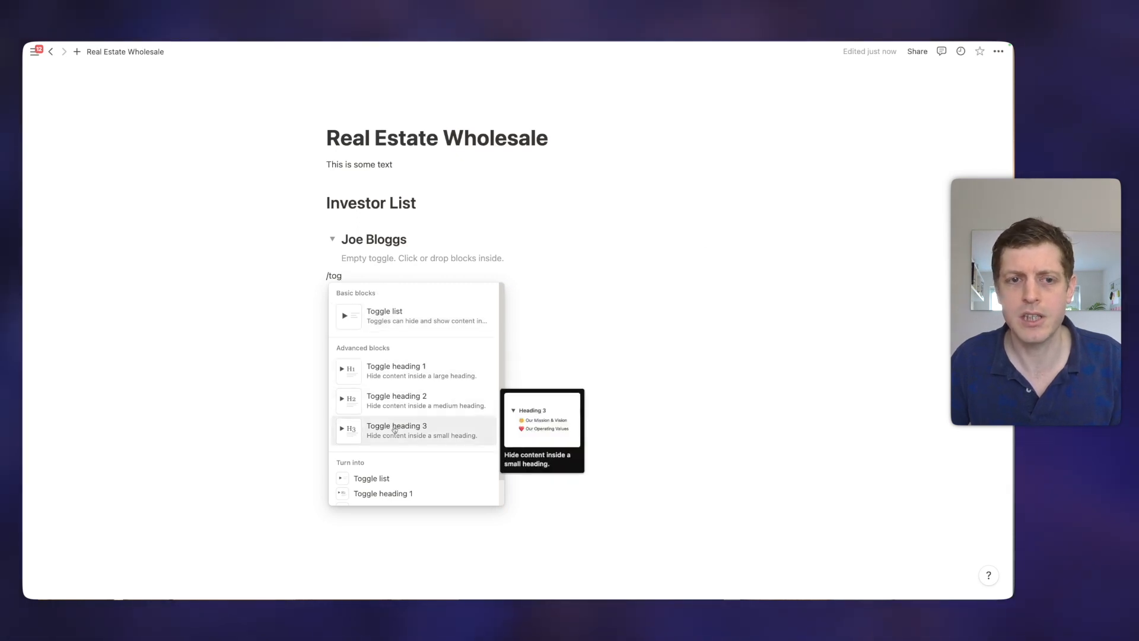
{"action": "left_click", "coordinate": [396, 426]}
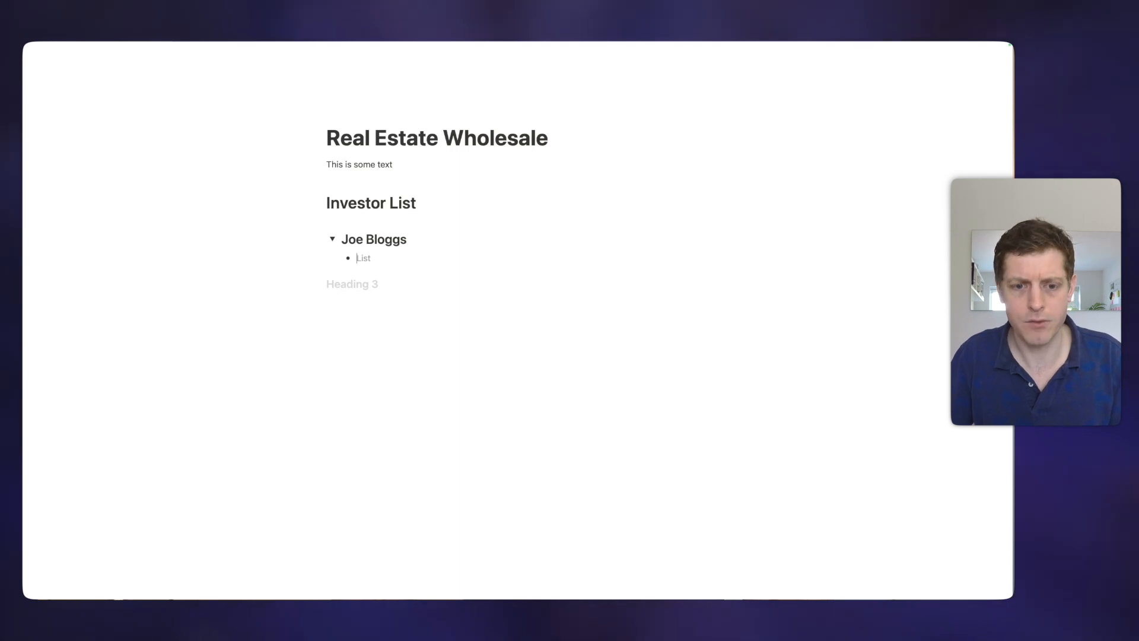
- Add bullets '3-5 bed houses', '£250,000', 'London' and 'Purchase within 3 months'
{"action": "type", "text": "3-5 bed hou"}
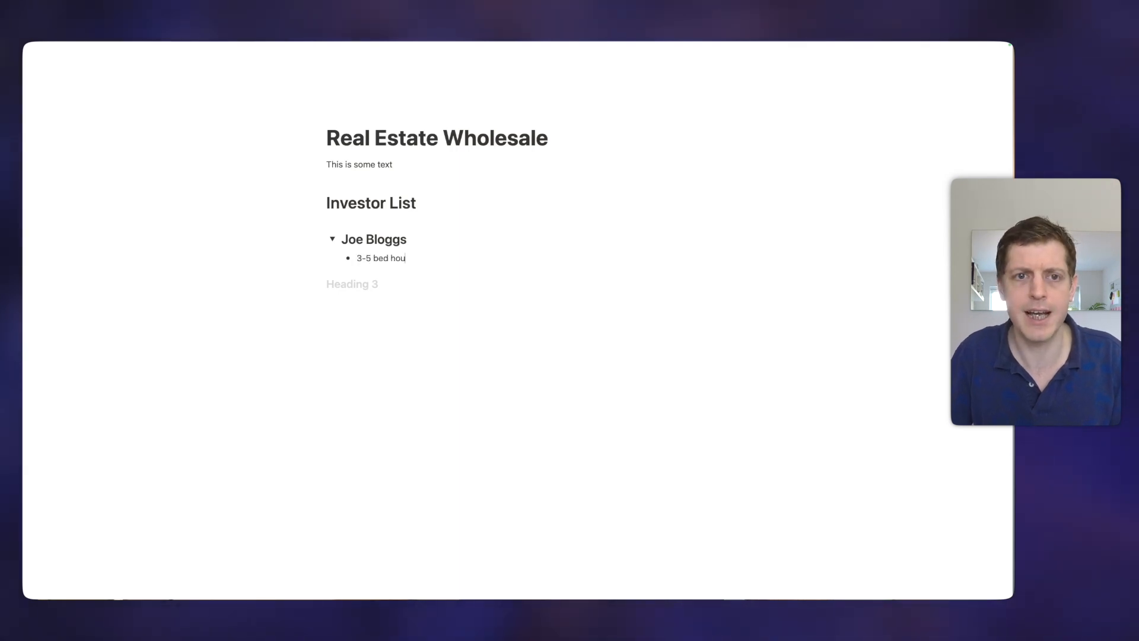
{"action": "type", "text": "£250,000"}
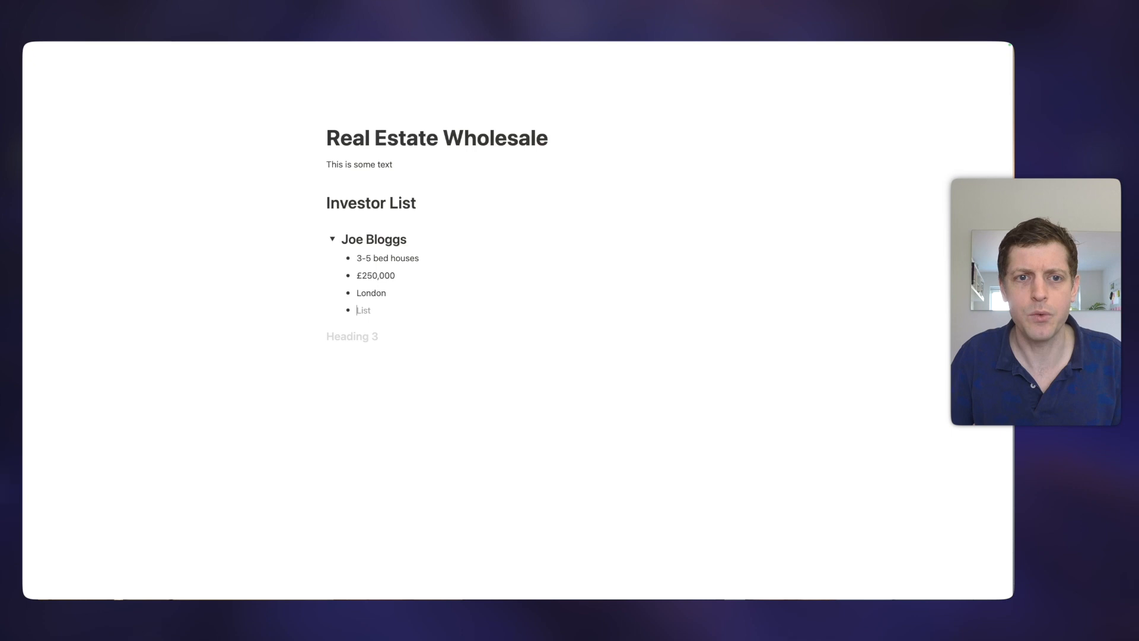
{"action": "type", "text": "Purchase w"}
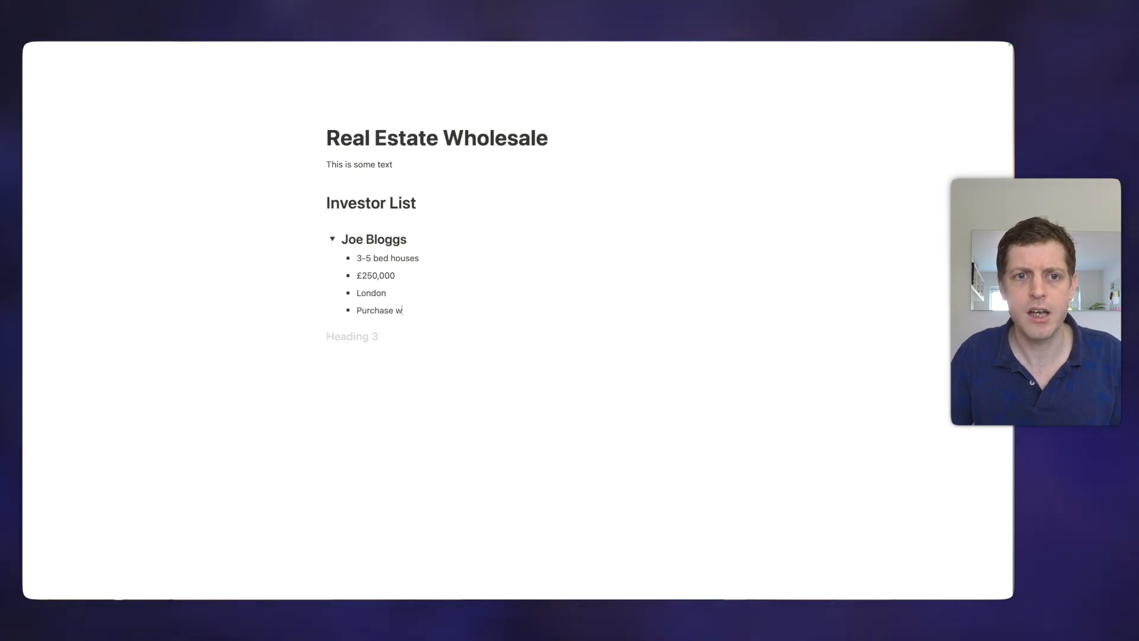
{"action": "type", "text": "ithin 3 months"}
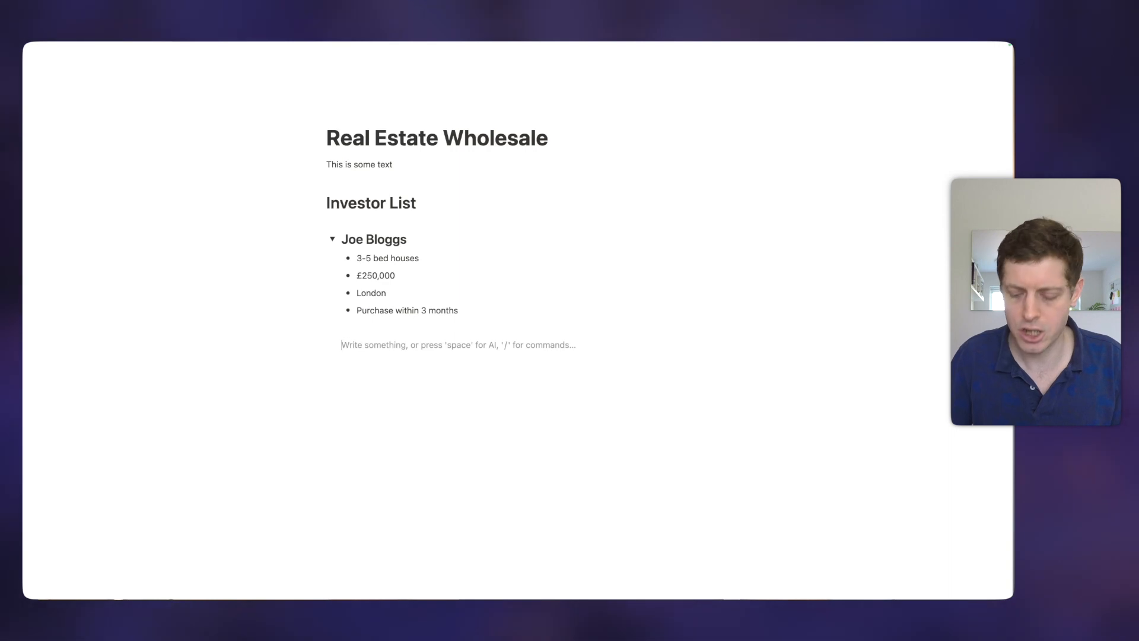
- Create a to-do list with 'check proof of funds', 'sign paperwork' and 'do first deal'
{"action": "type", "text": "/"}
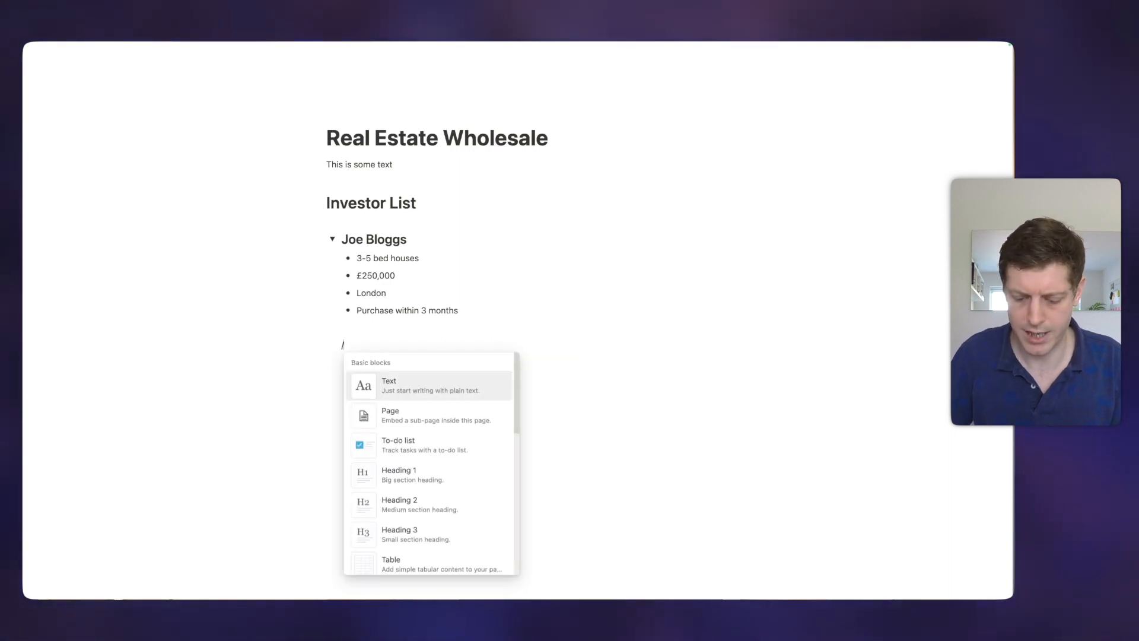
{"action": "type", "text": "check"}
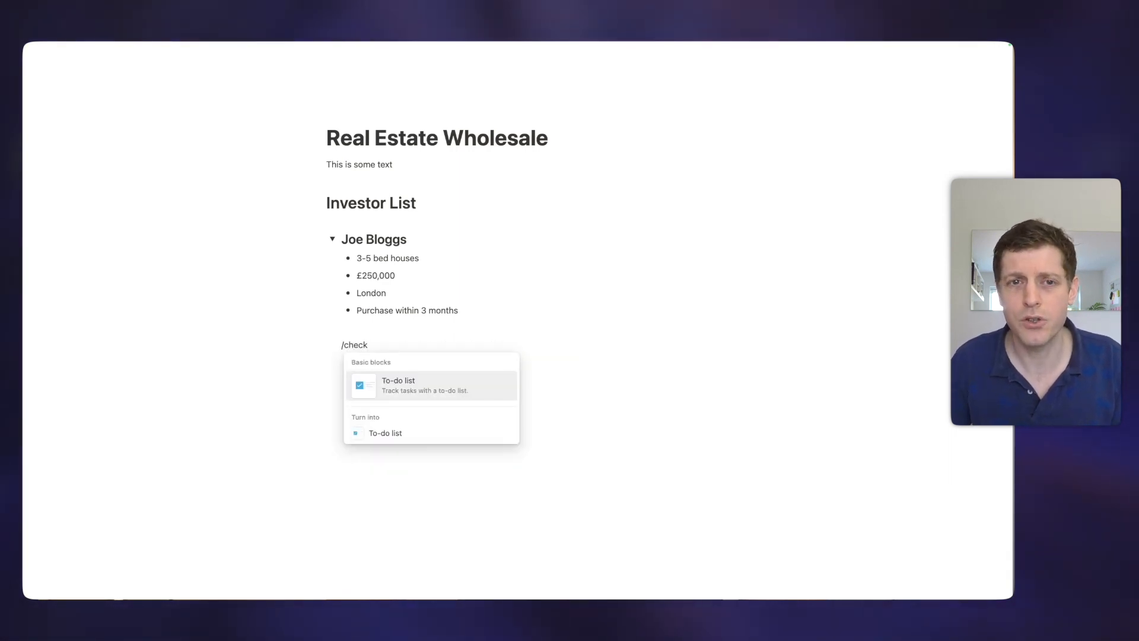
{"action": "left_click", "coordinate": [398, 386]}
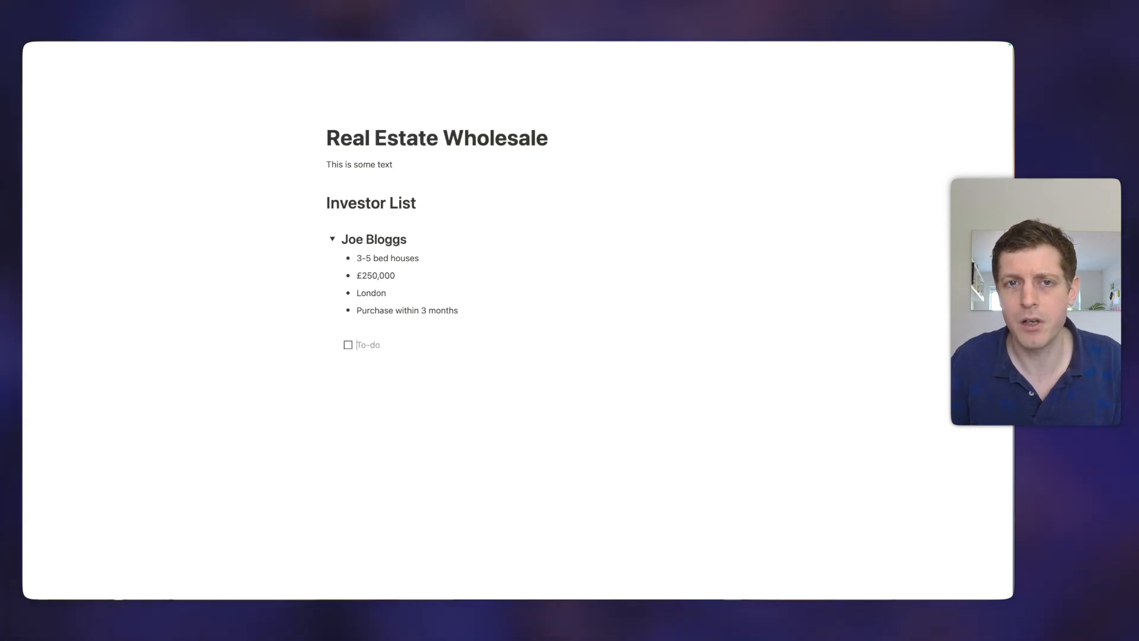
{"action": "type", "text": "check proof of fund"}
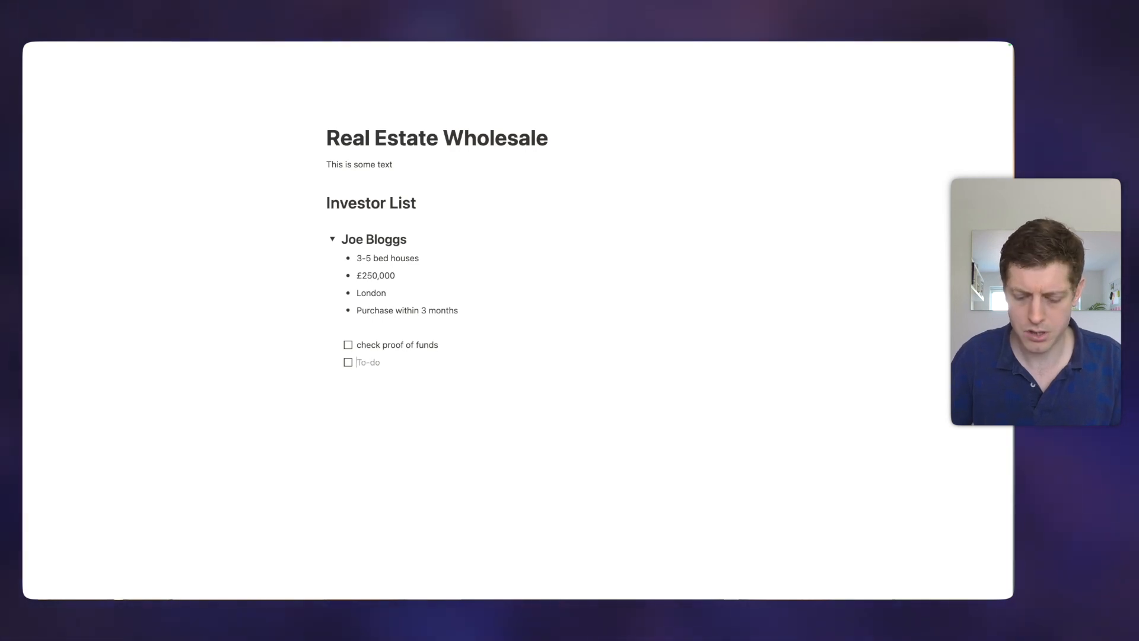
{"action": "type", "text": "sign paperwork"}
{"action": "type", "text": "do first deal"}
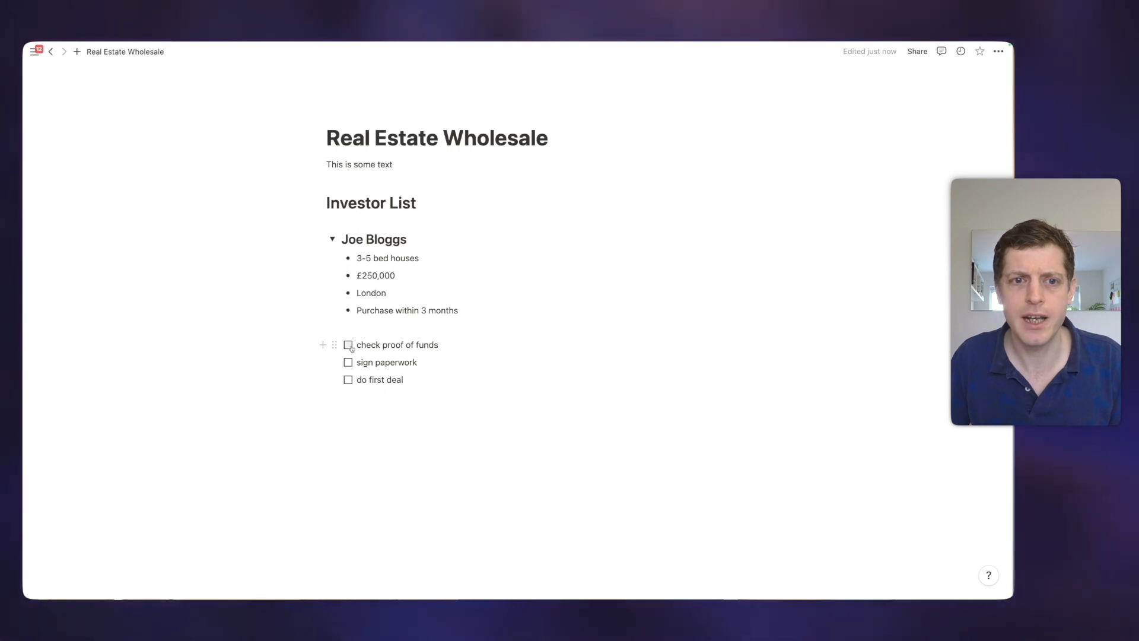
- Tick the check proof of funds, sign paperwork and do first deal to-dos
{"action": "left_click", "coordinate": [348, 345]}
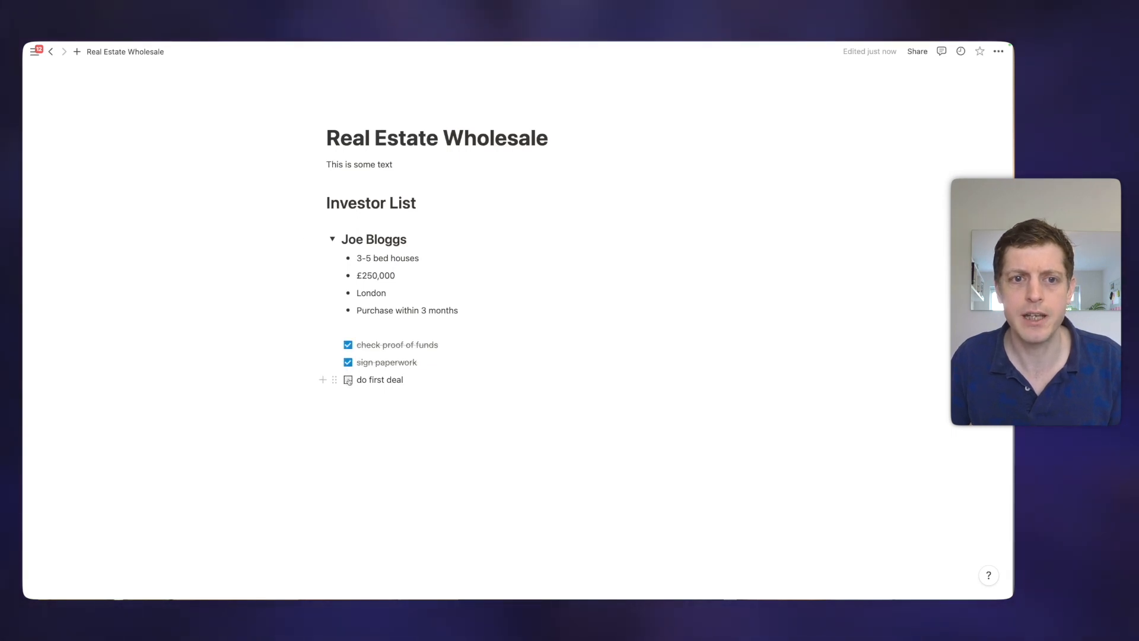
{"action": "left_click", "coordinate": [348, 380]}
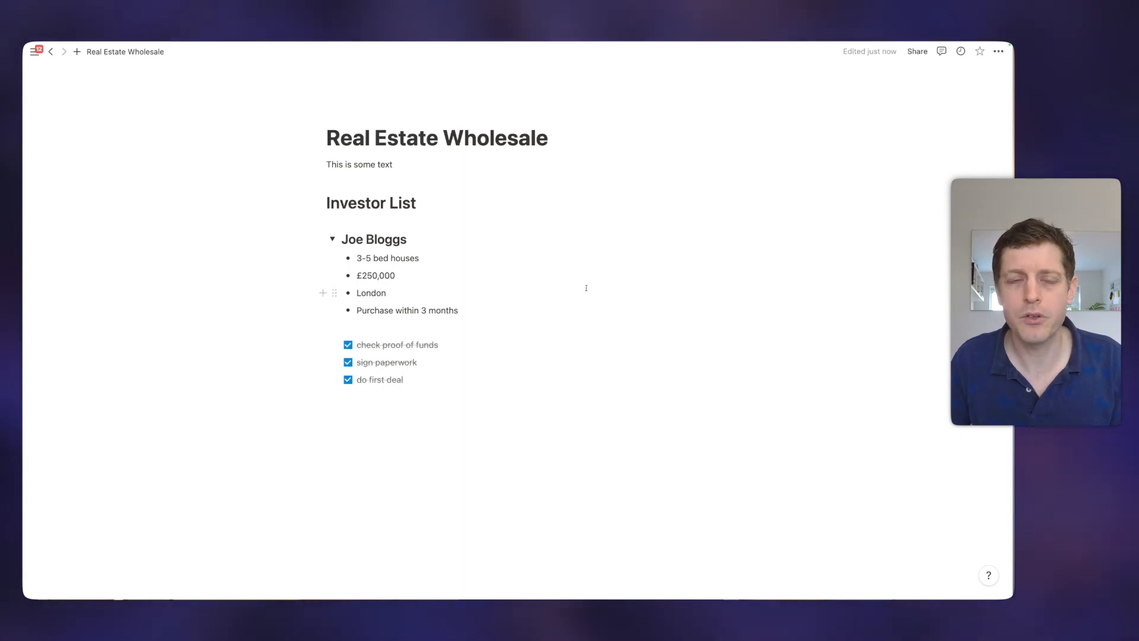
{"action": "left_click", "coordinate": [393, 397]}
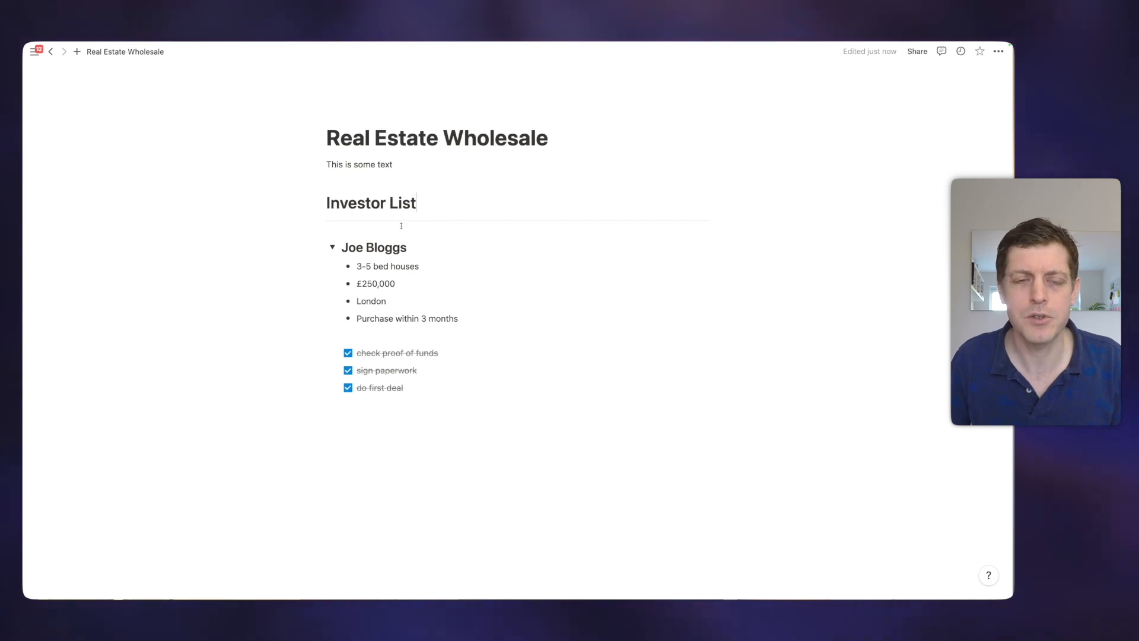
{"action": "mouse_move", "coordinate": [338, 247]}
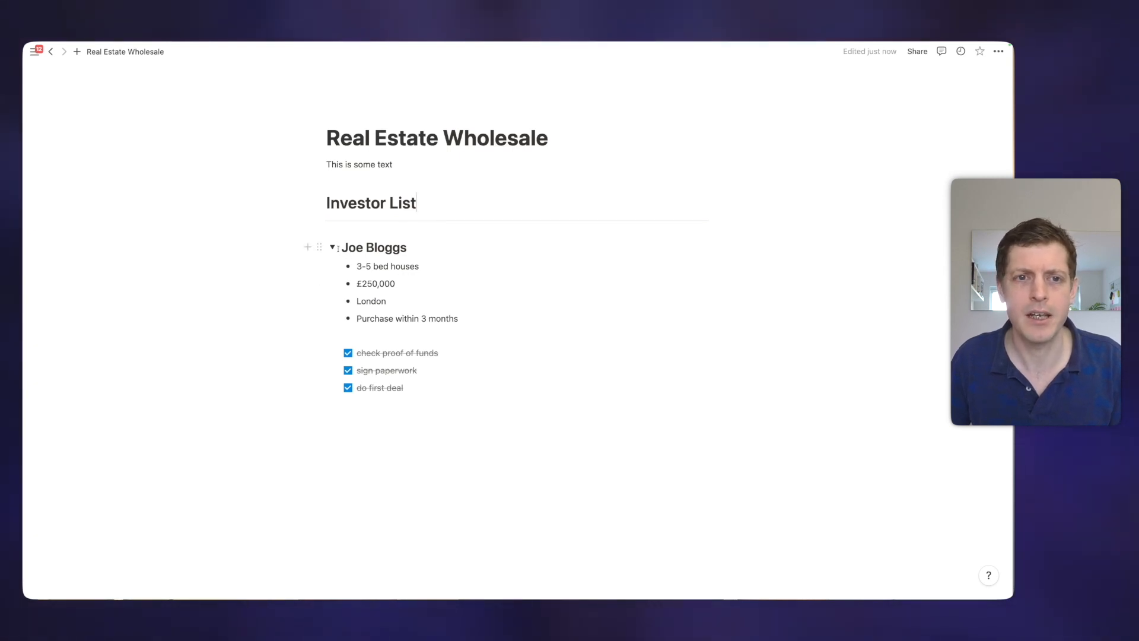